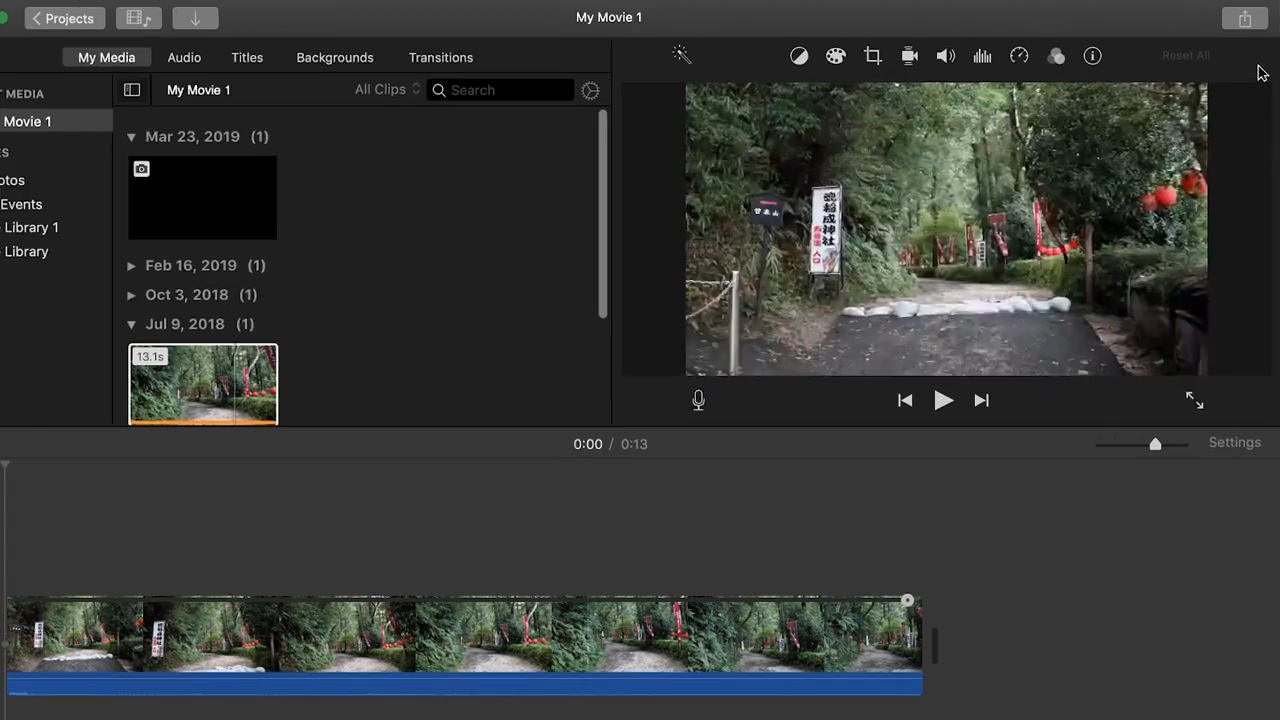
# Open the Share > File export settings for My Movie 1.
pyautogui.click(1244, 18)
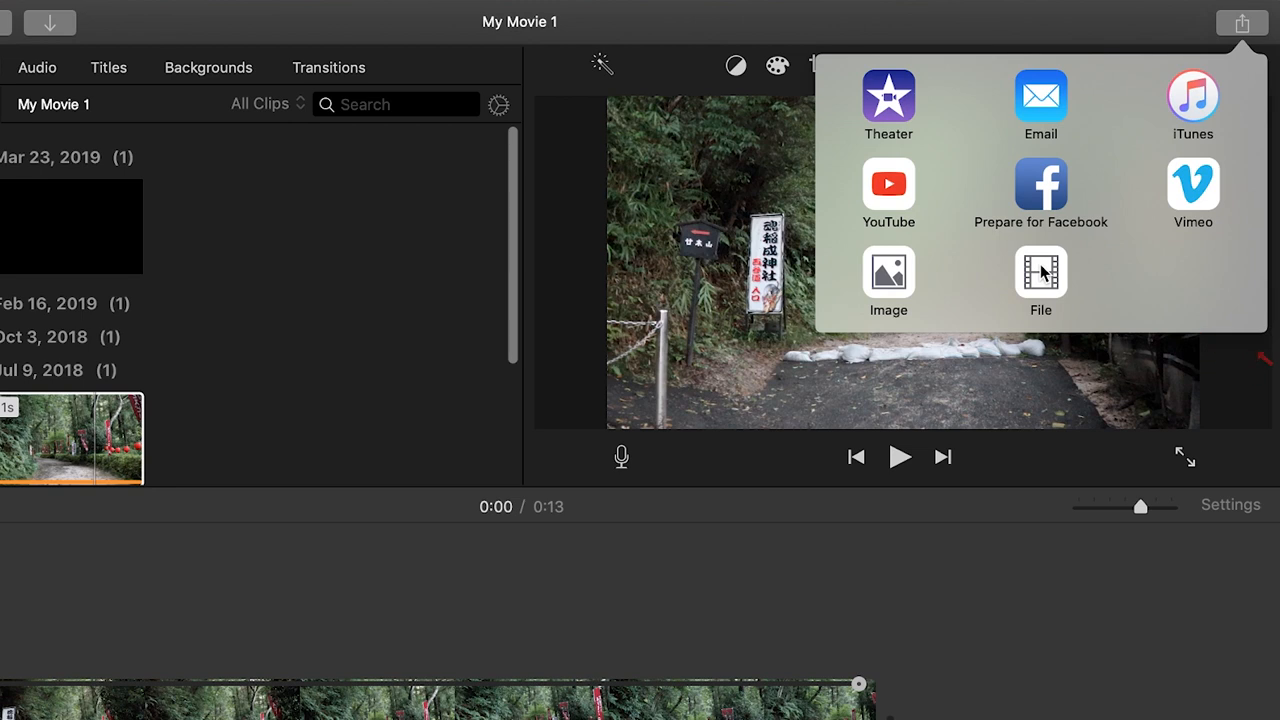
pyautogui.click(1040, 270)
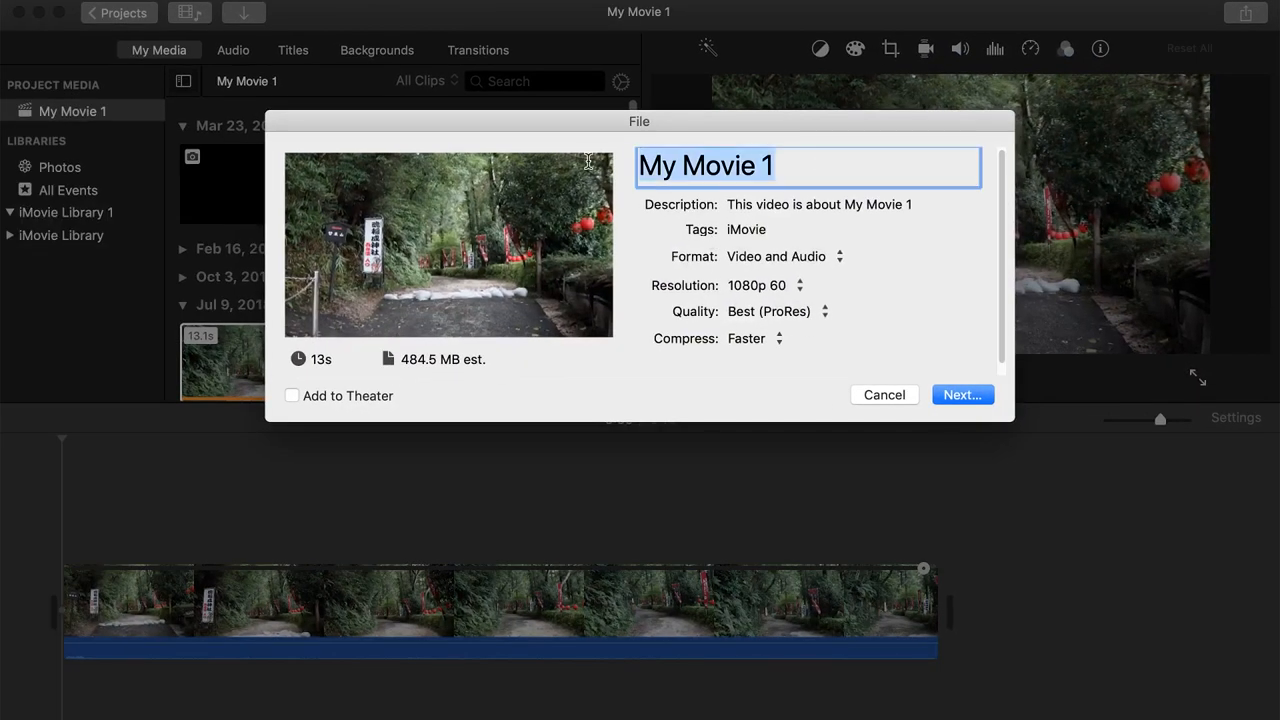
# Replace the title 'My Movie 1' with 'Video' and enter 'Video' as the description.
pyautogui.write('Video')
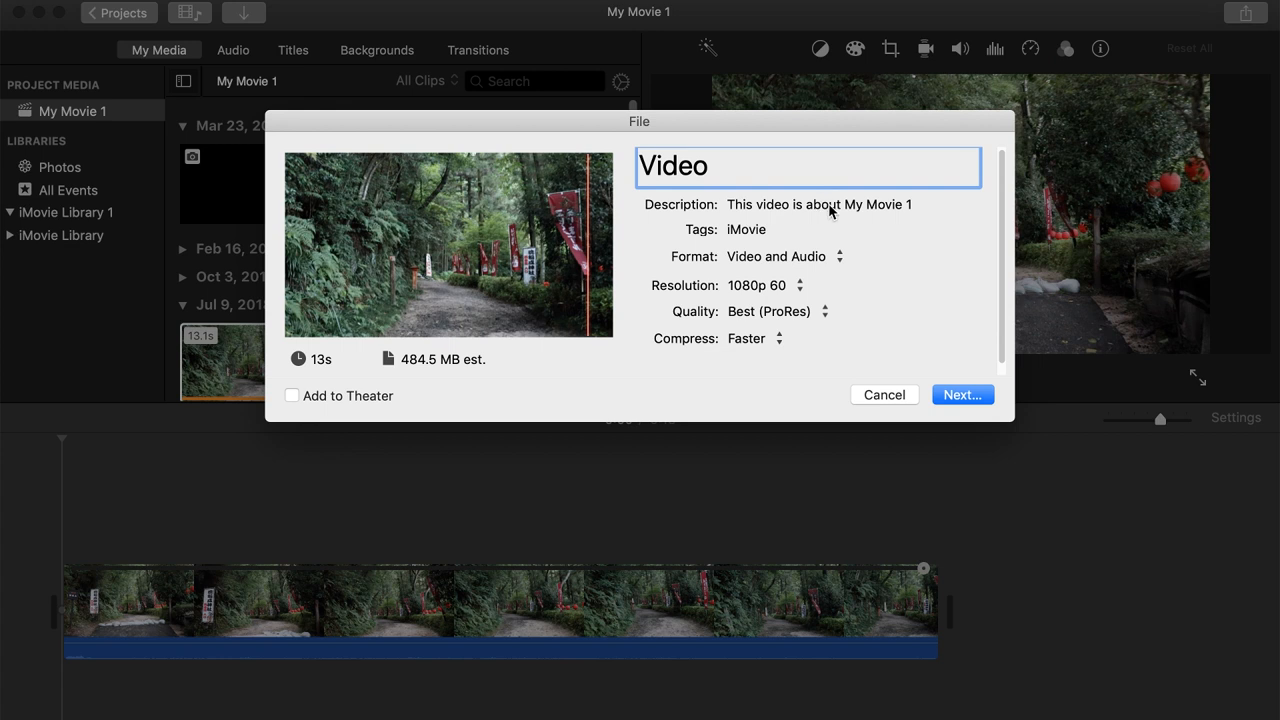
pyautogui.click(852, 204)
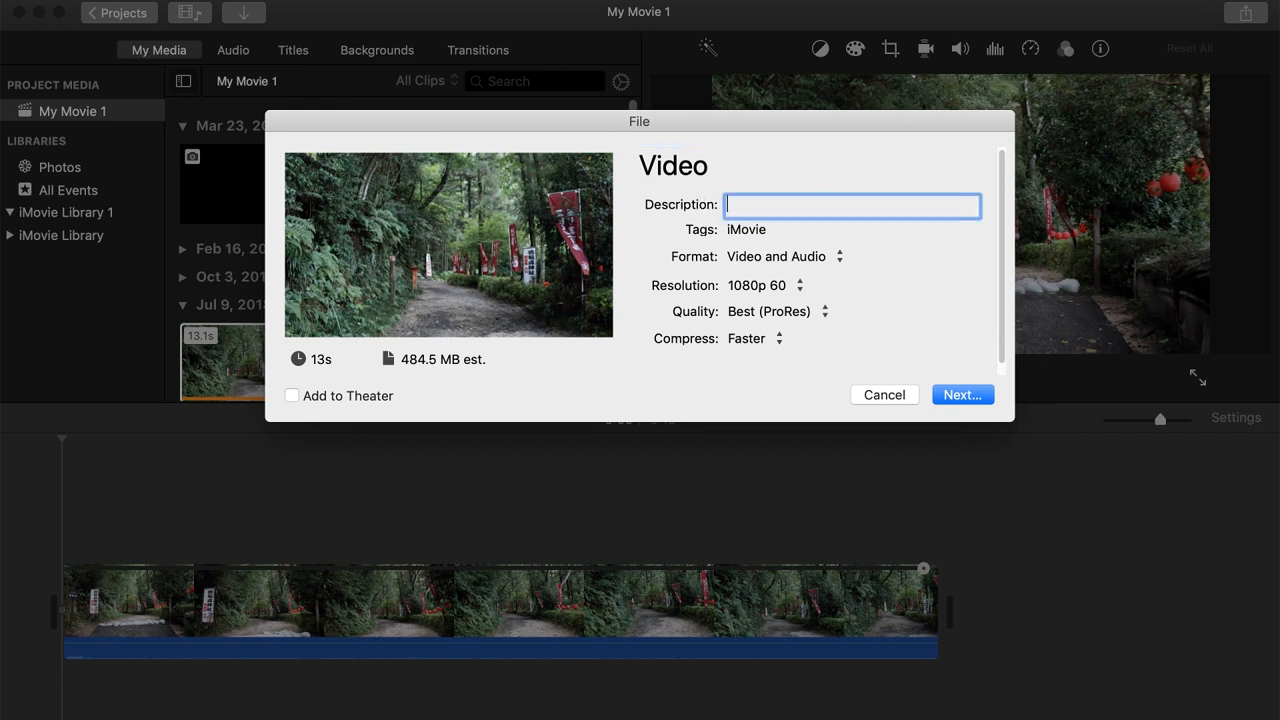
pyautogui.write('Video')
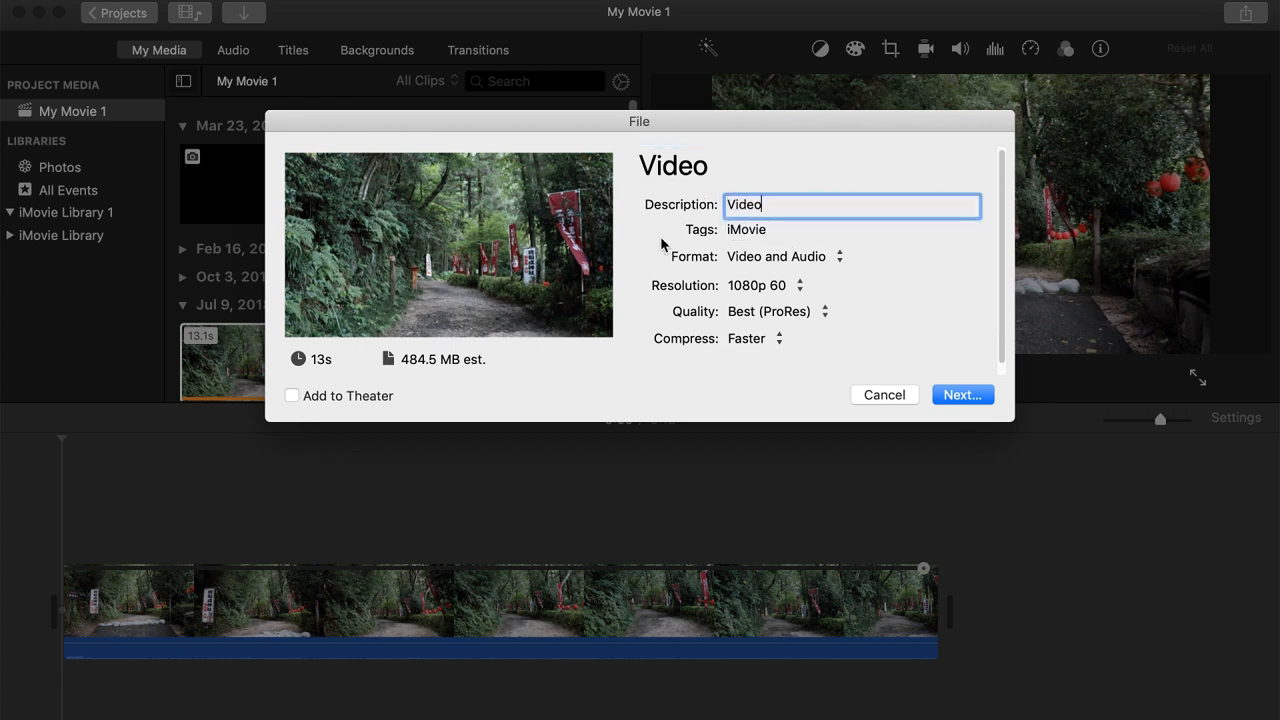
pyautogui.click(785, 256)
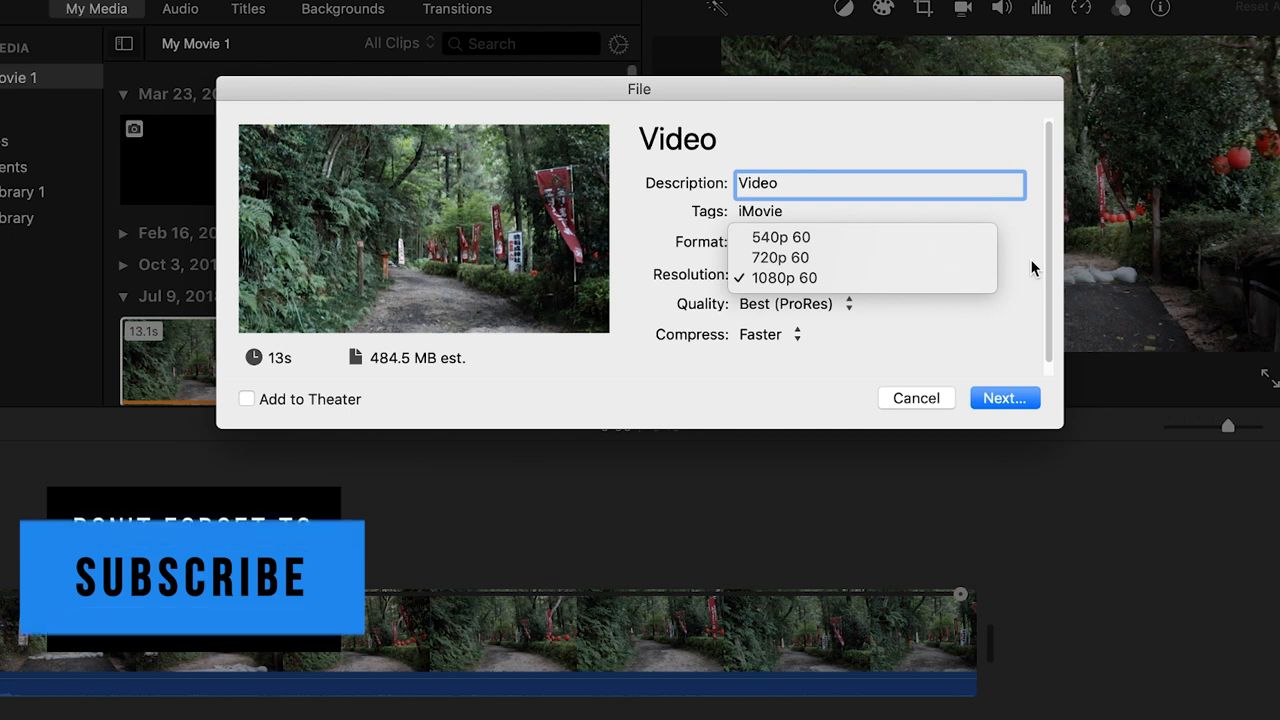
# Keep 1080p 60, briefly try High quality, then return to Best (ProRes).
pyautogui.click(784, 277)
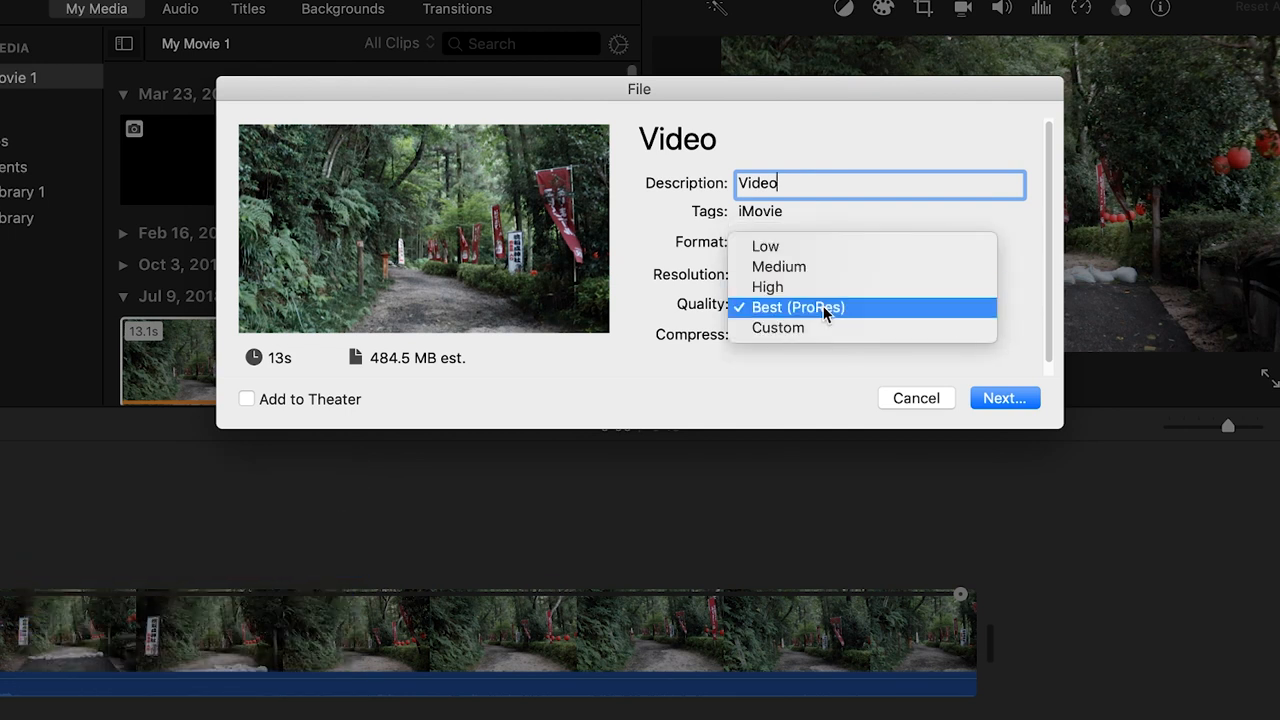
pyautogui.click(815, 307)
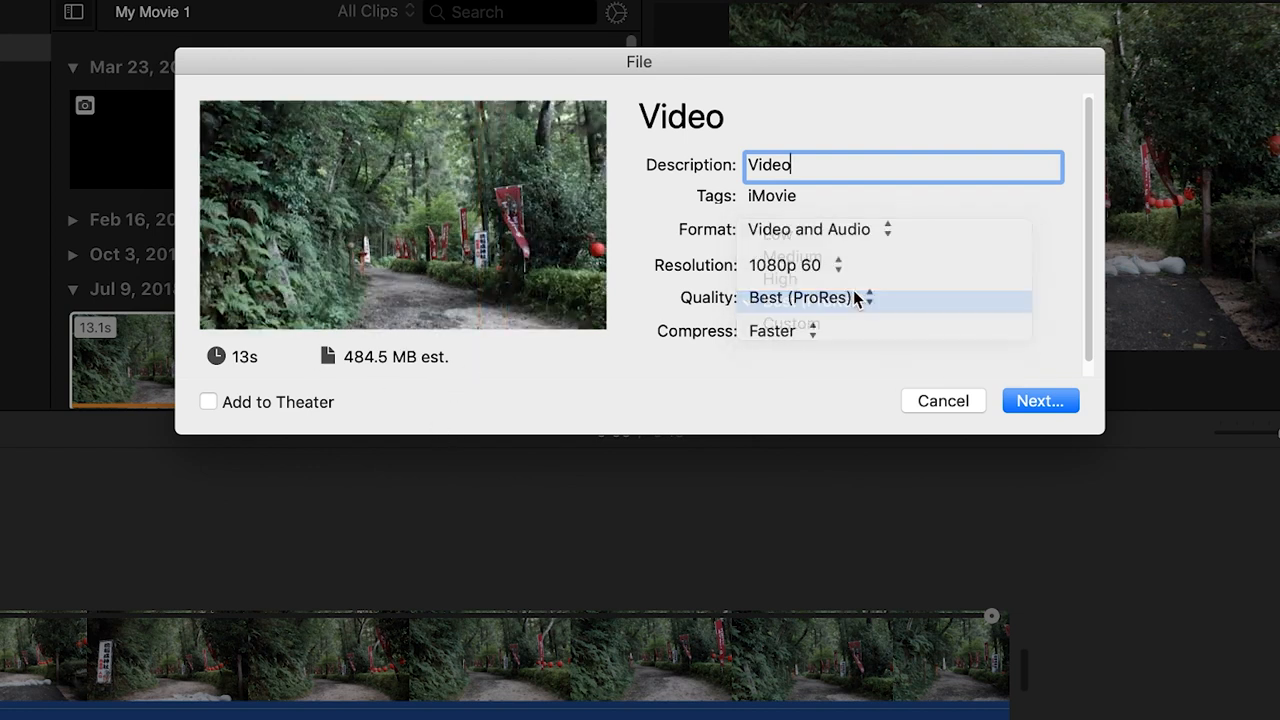
pyautogui.click(778, 280)
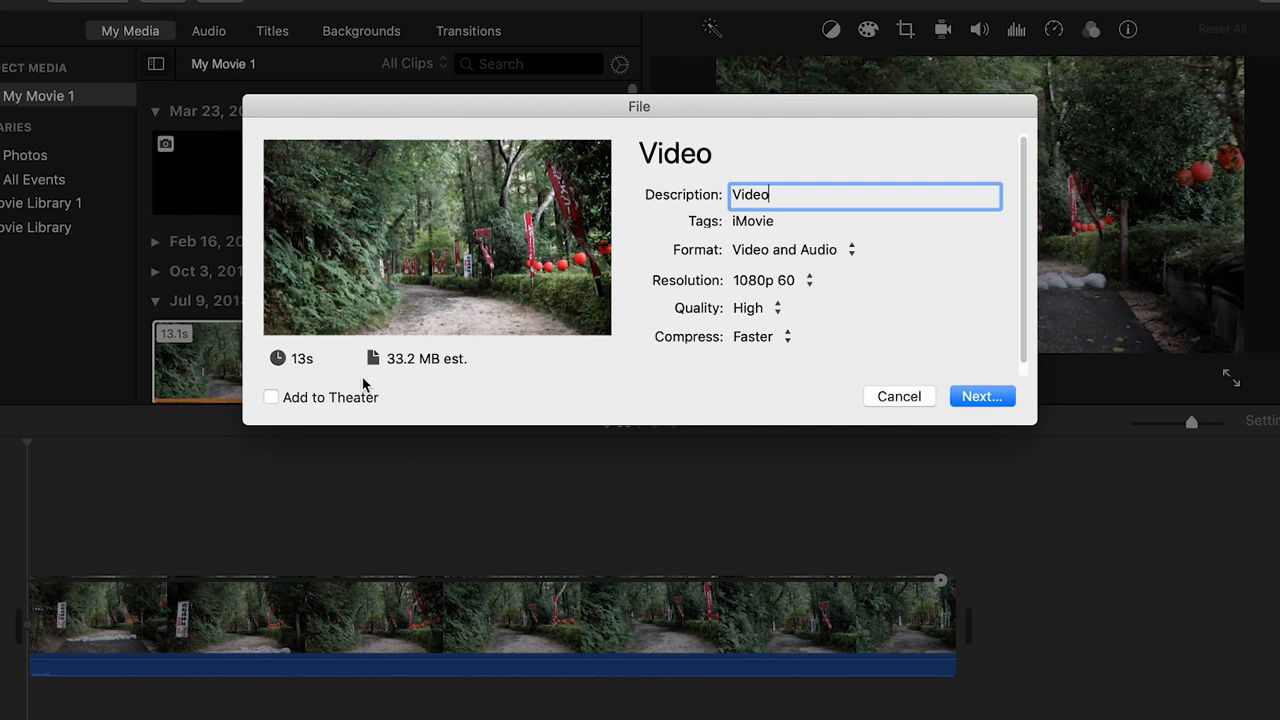
pyautogui.click(755, 307)
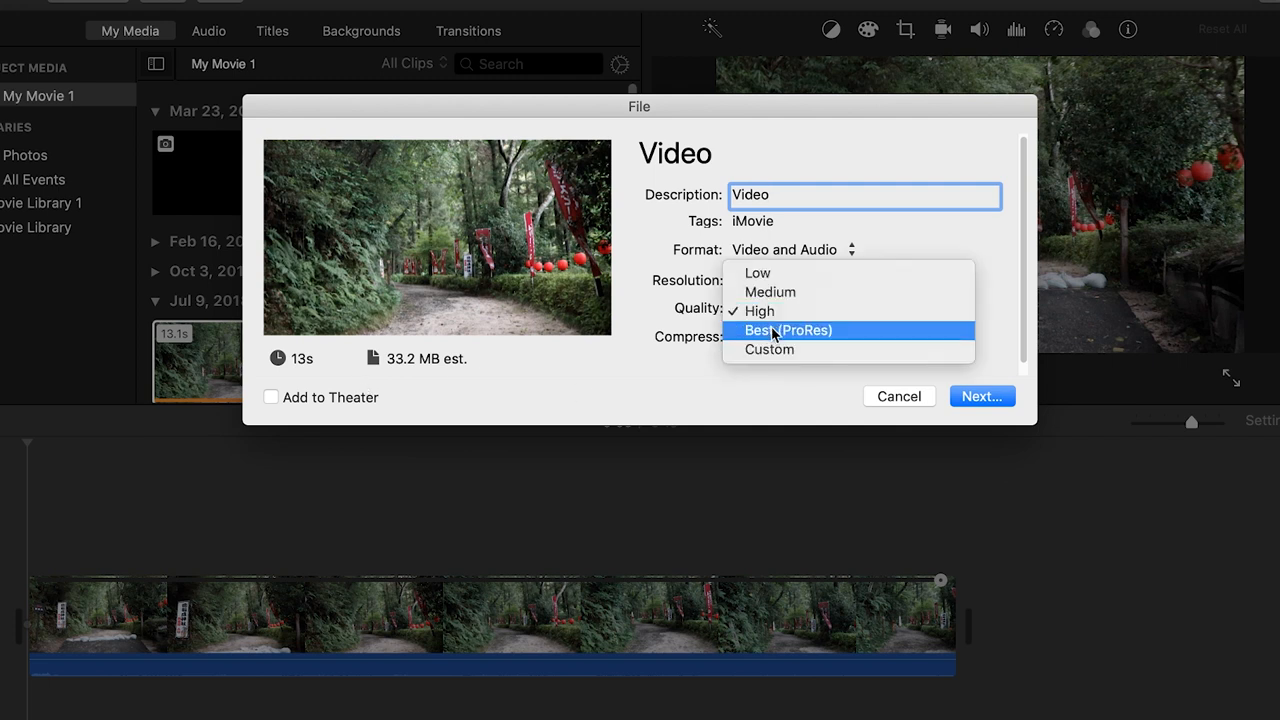
pyautogui.click(785, 330)
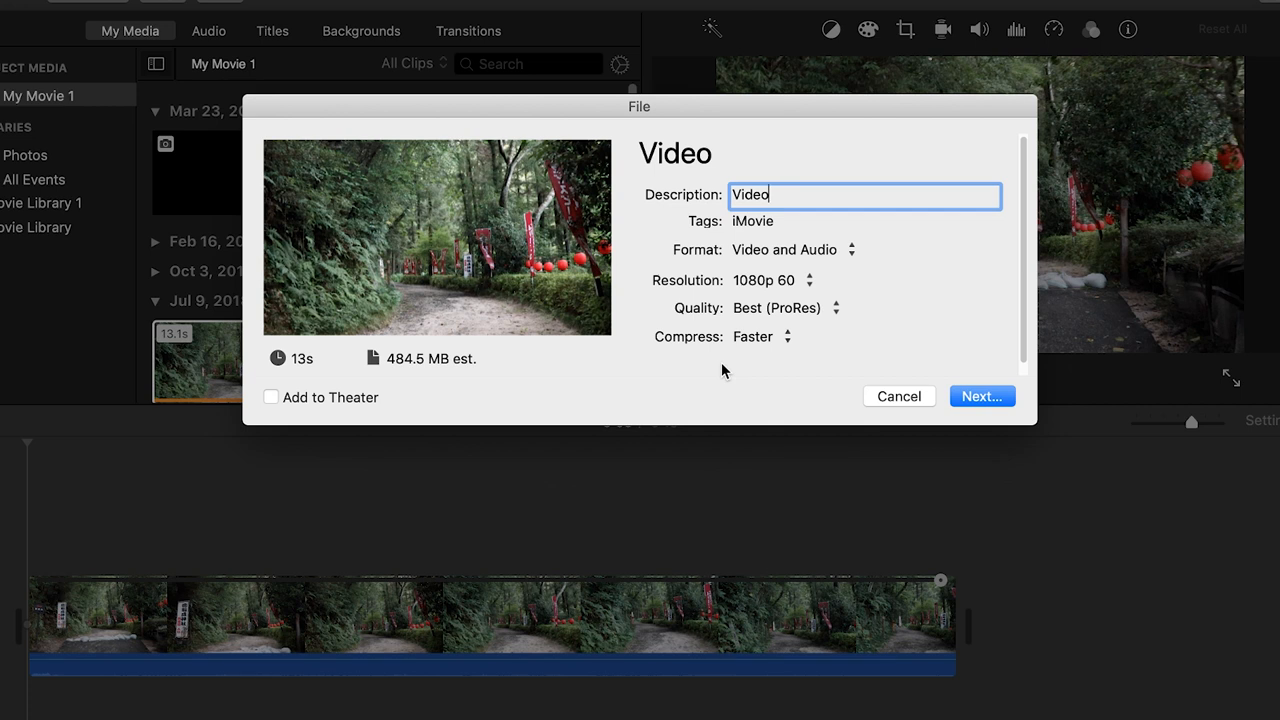
# Choose Better Quality compression and continue to the save prompt.
pyautogui.click(783, 337)
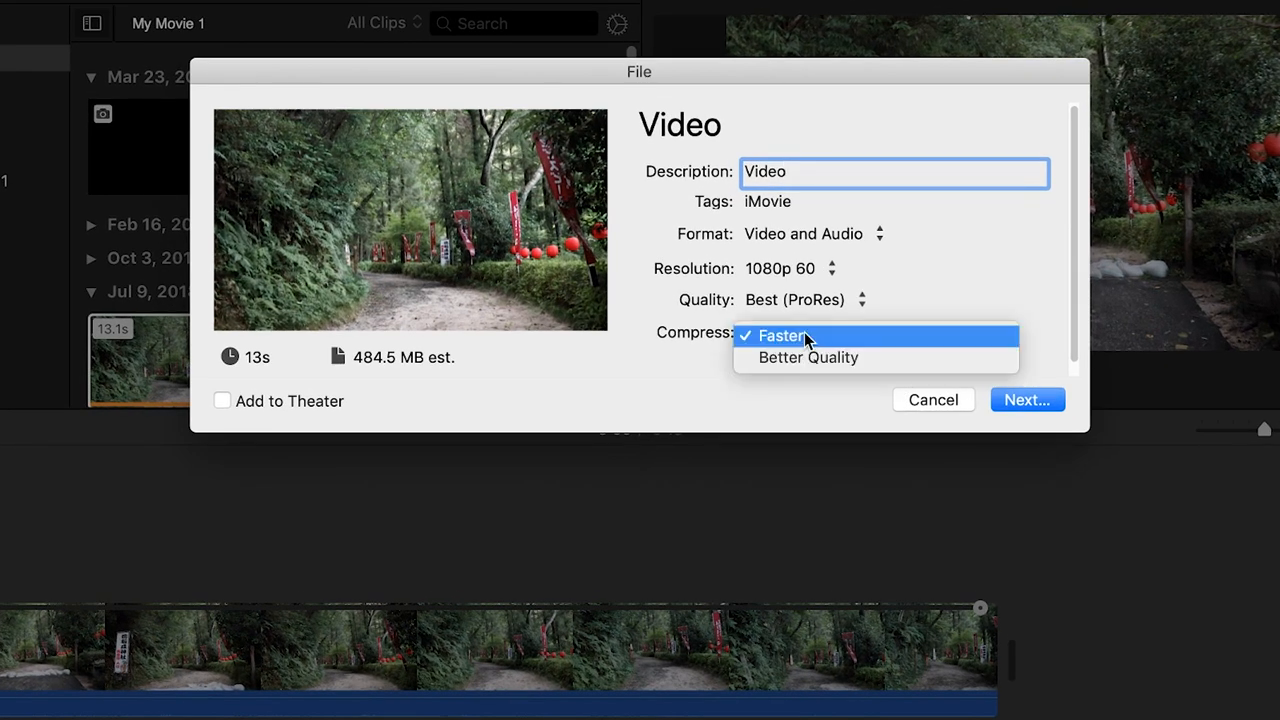
pyautogui.click(809, 357)
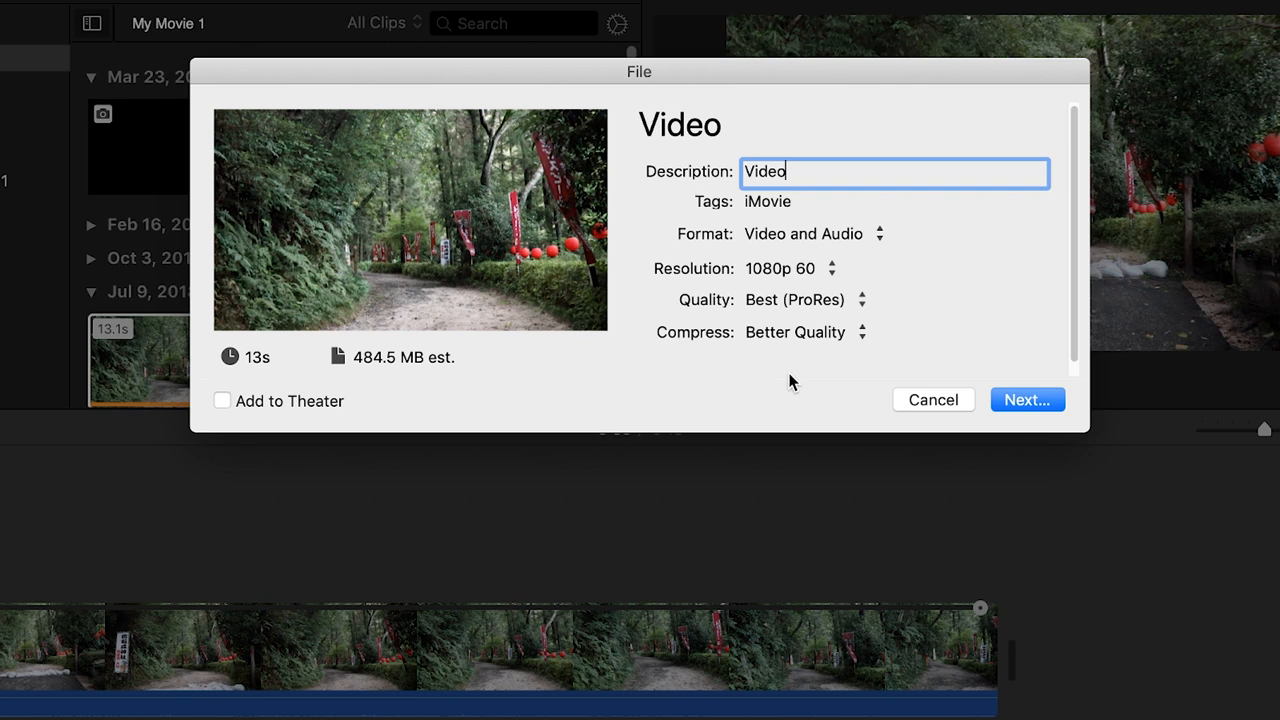
pyautogui.click(1027, 399)
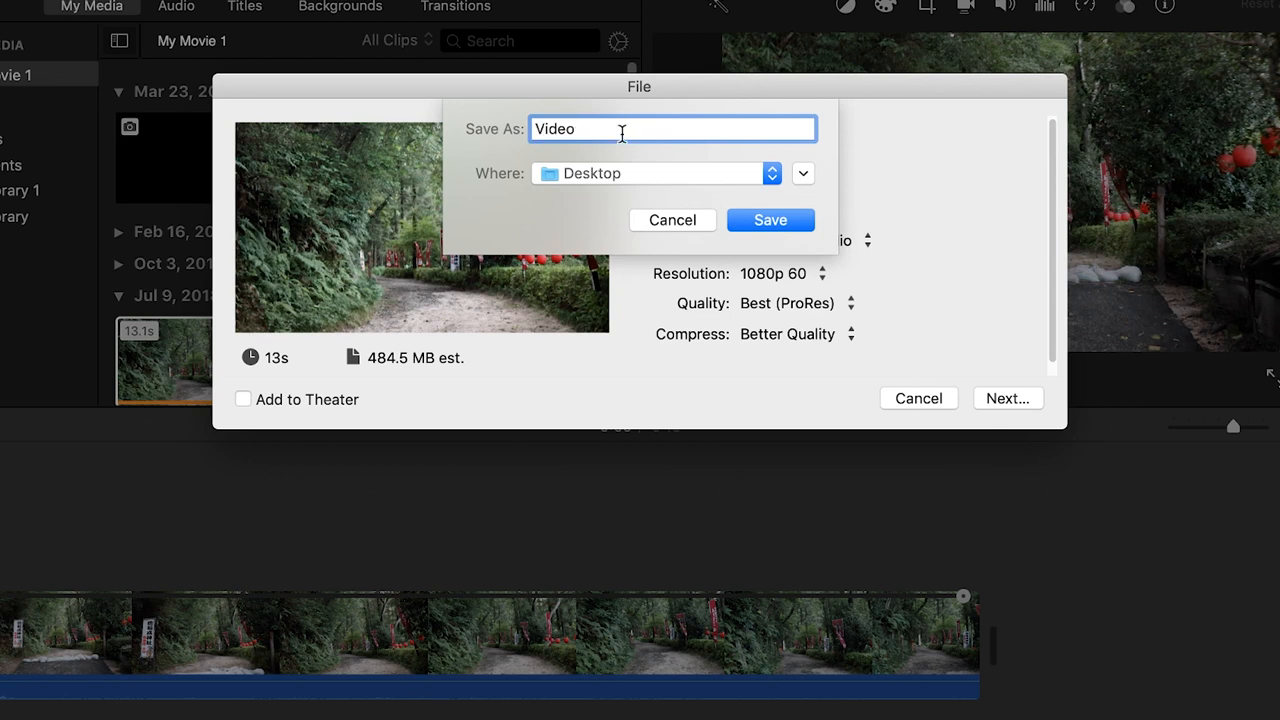
# Rename the file to Video1 and save it to the Desktop.
pyautogui.write('1')
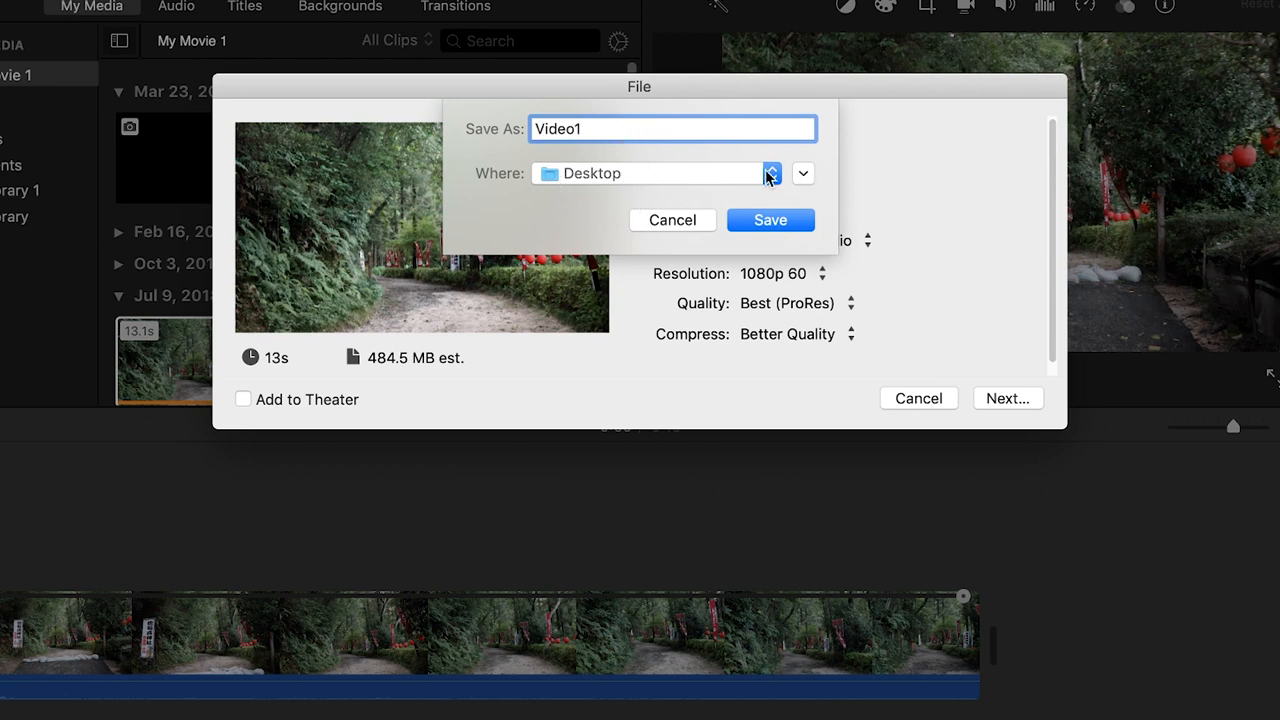
pyautogui.moveTo(785, 225)
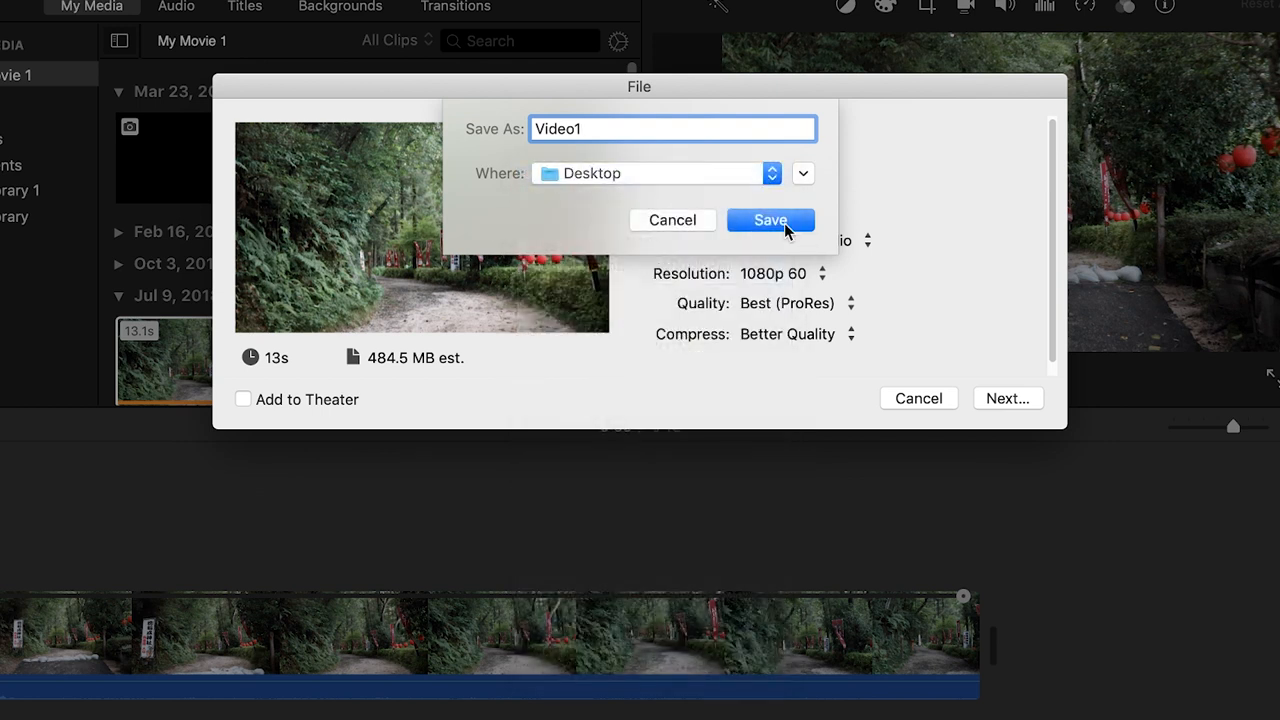
pyautogui.click(770, 220)
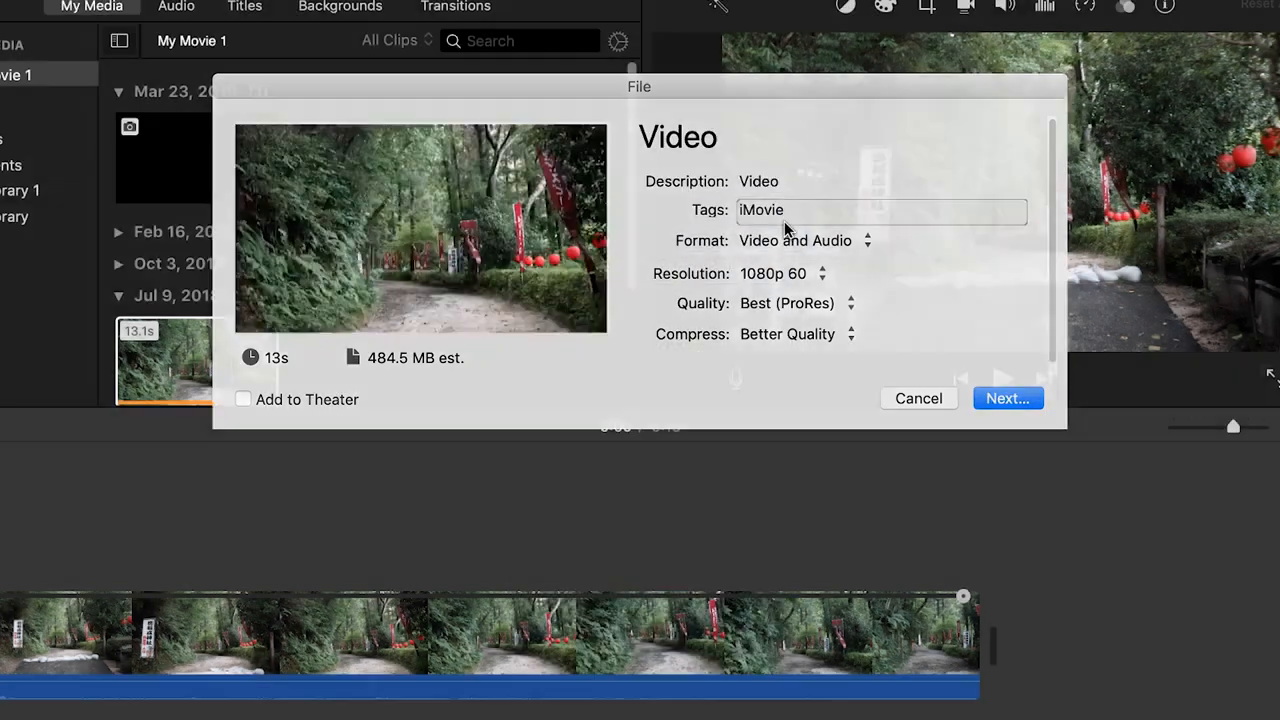